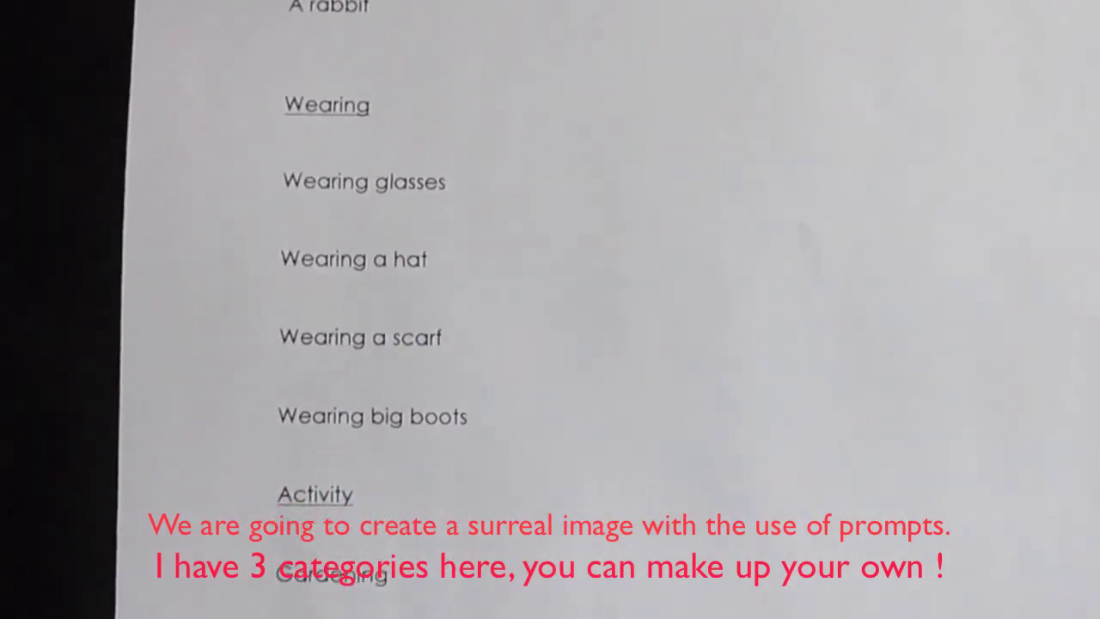
pyautogui.scroll(-3)
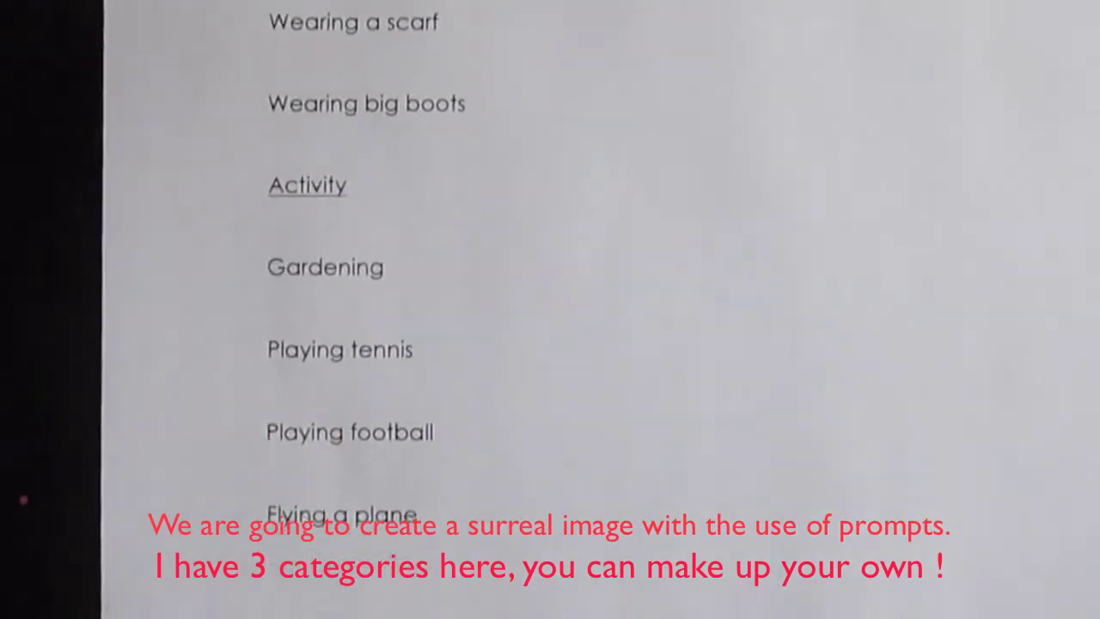